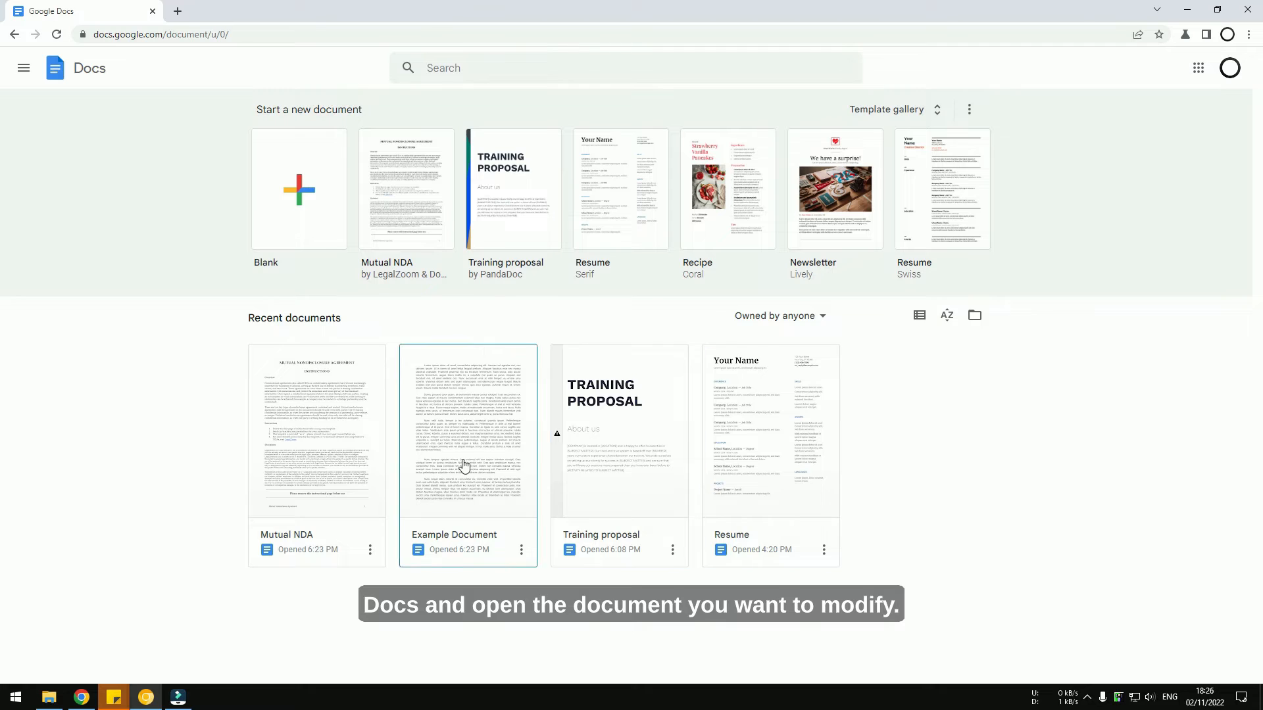
# Step: Open Example Document from Recent documents and view its Lorem ipsum text
pyautogui.doubleClick(467, 432)
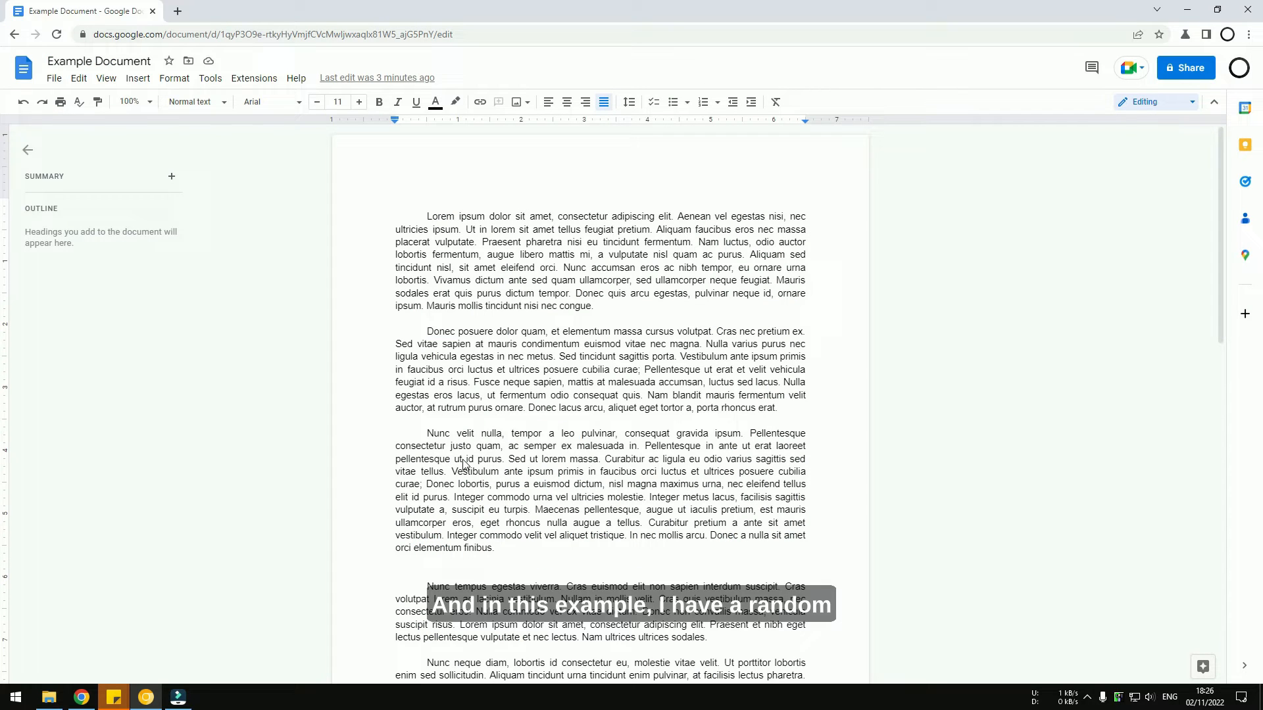
pyautogui.scroll(-3)
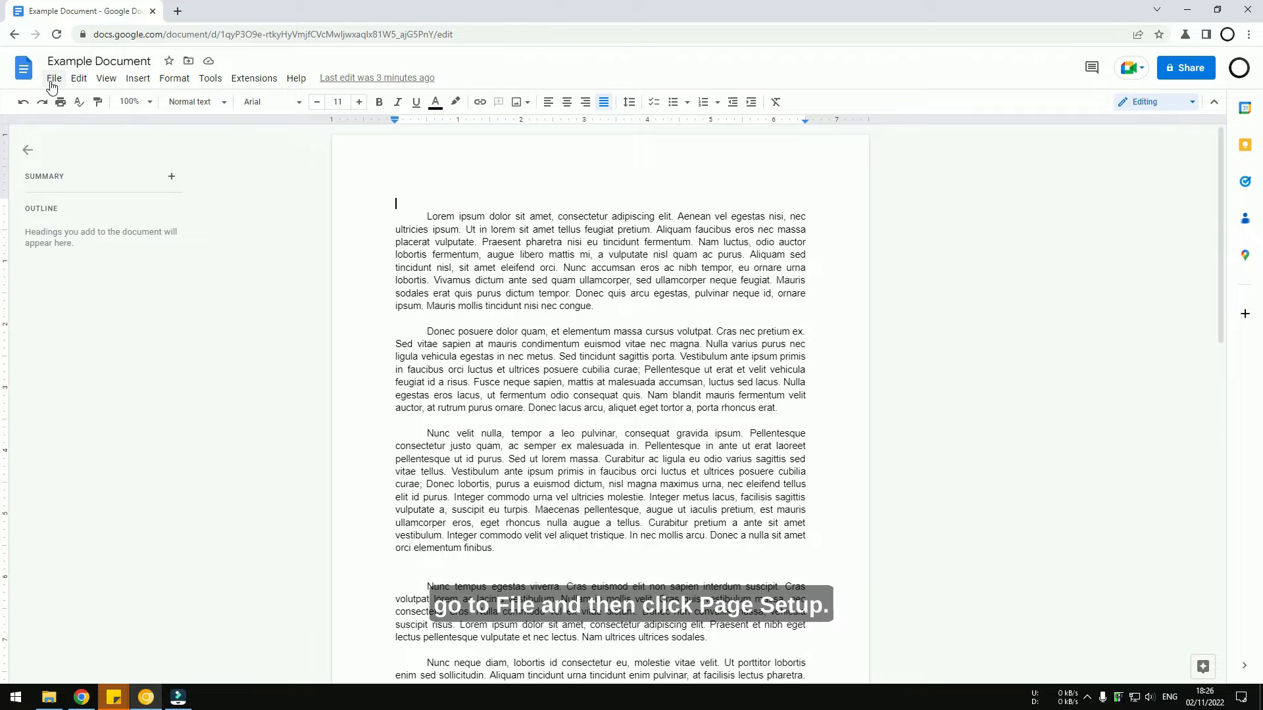
# Step: In Page setup, set the top margin to 0 inches and apply it to the whole document
pyautogui.click(52, 78)
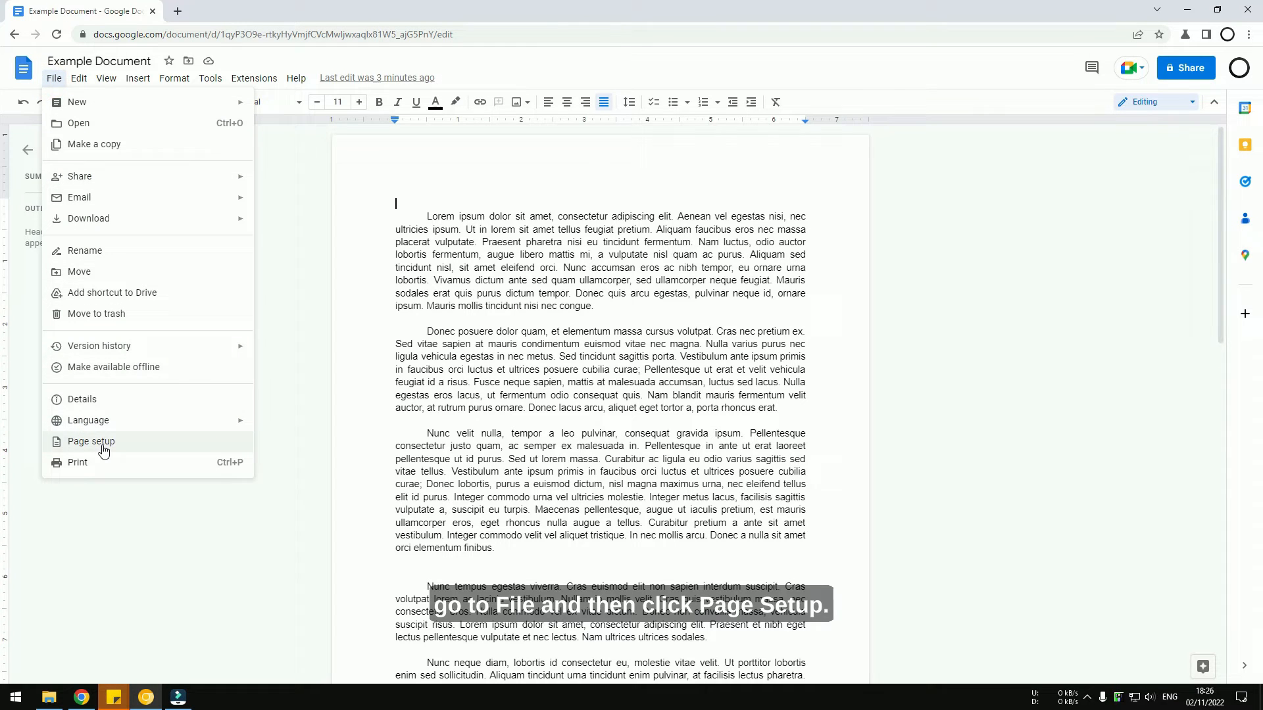
pyautogui.click(91, 442)
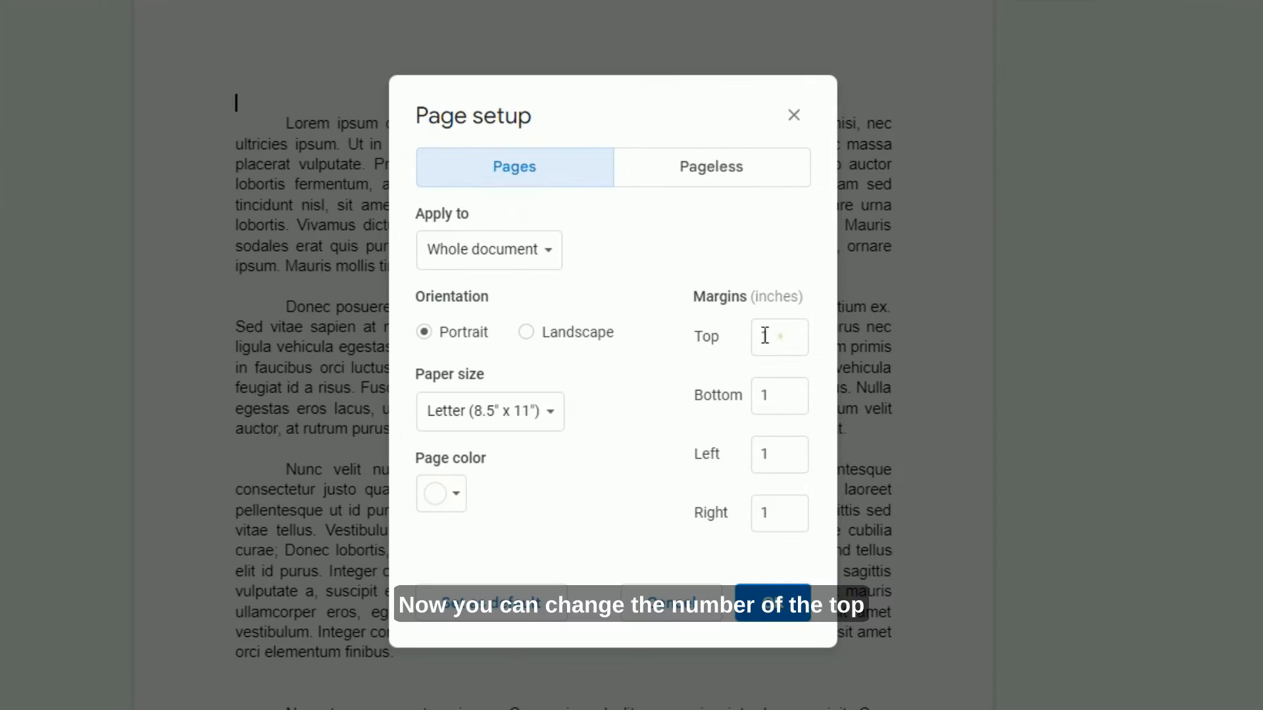
pyautogui.click(778, 337)
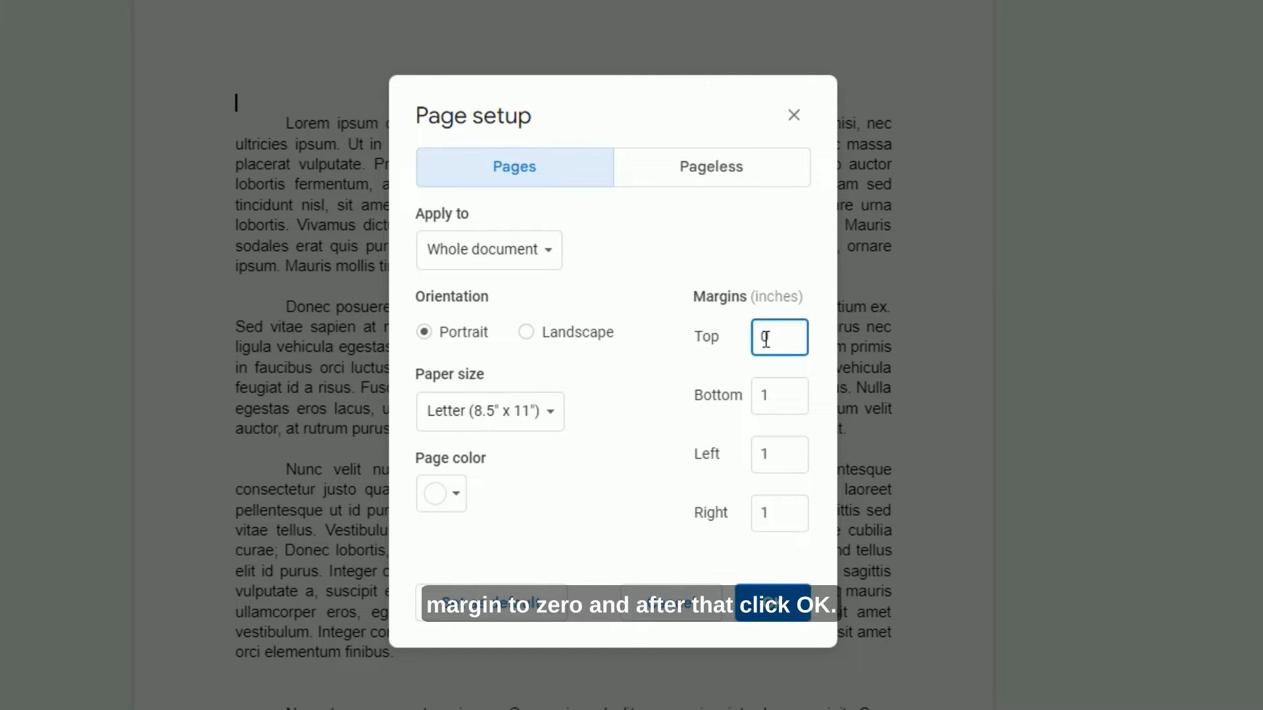
pyautogui.write('0')
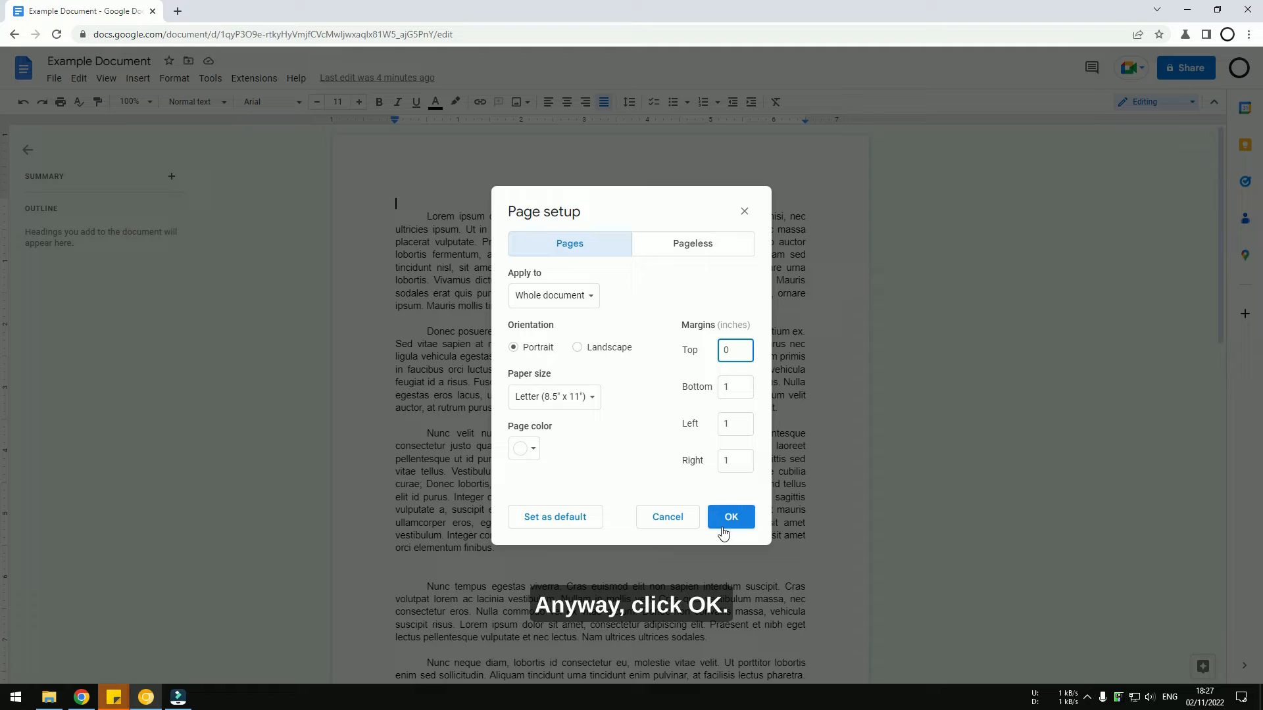
pyautogui.click(730, 515)
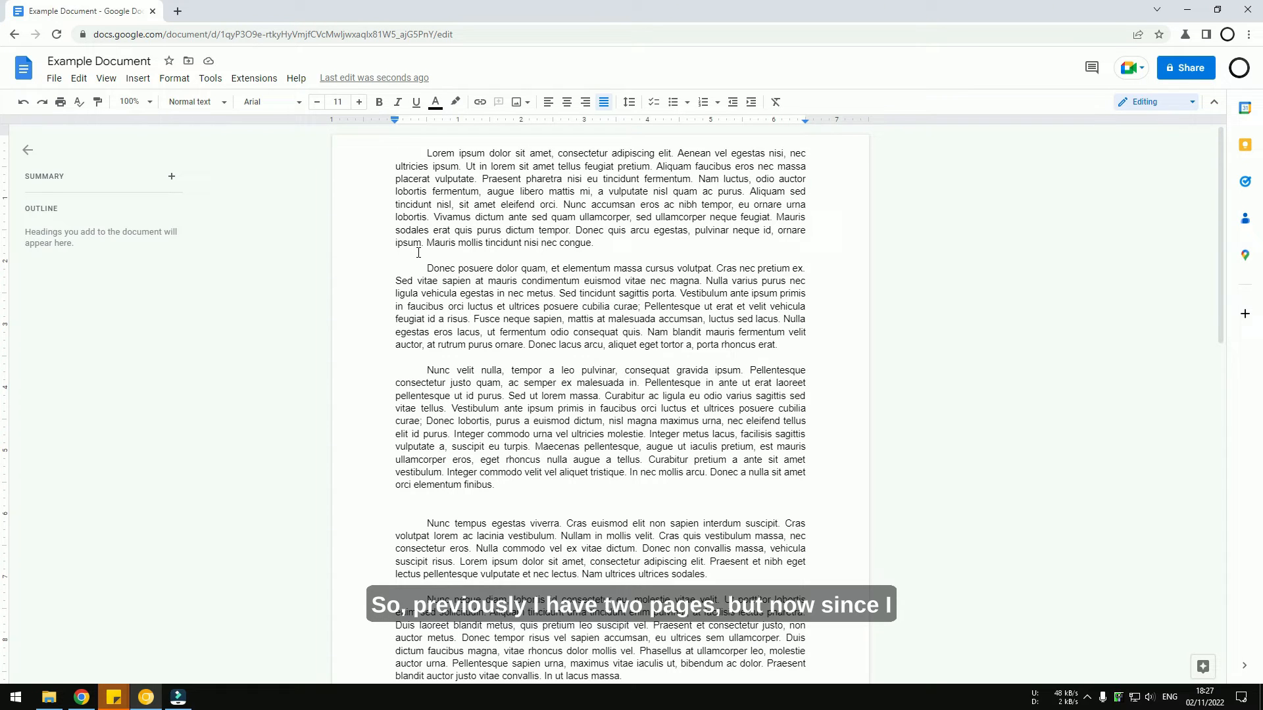
pyautogui.scroll(-3)
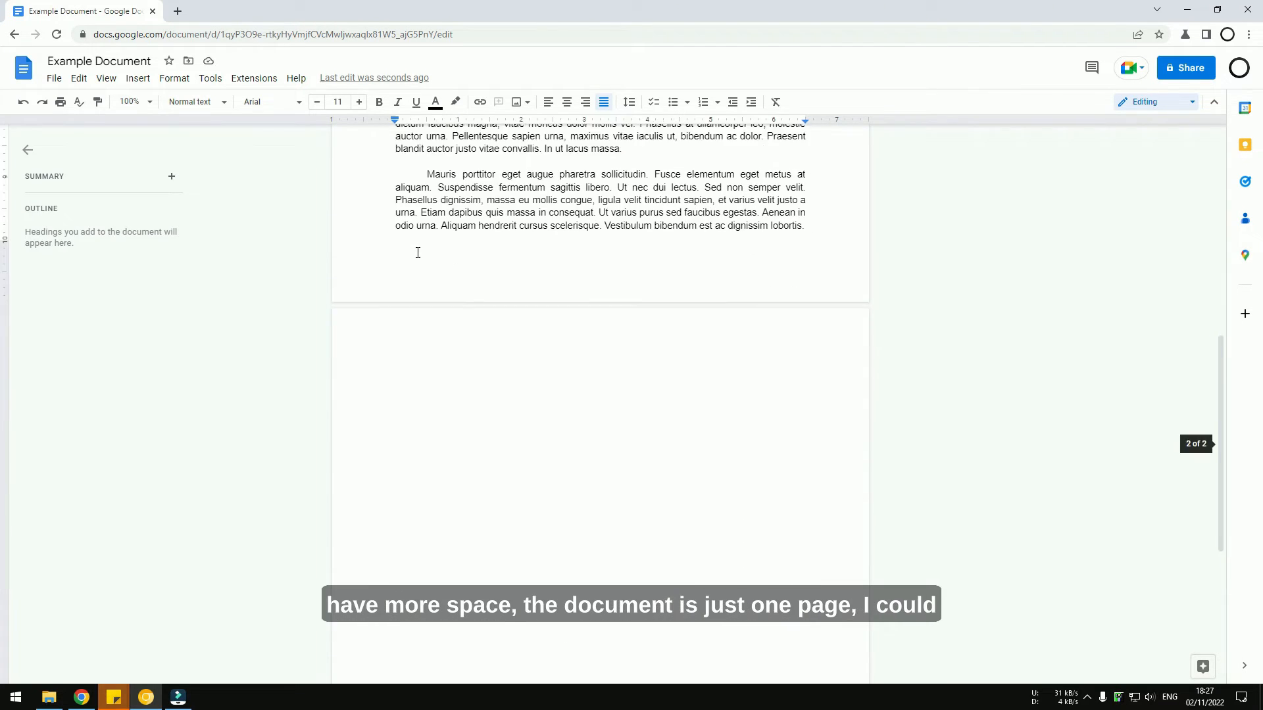